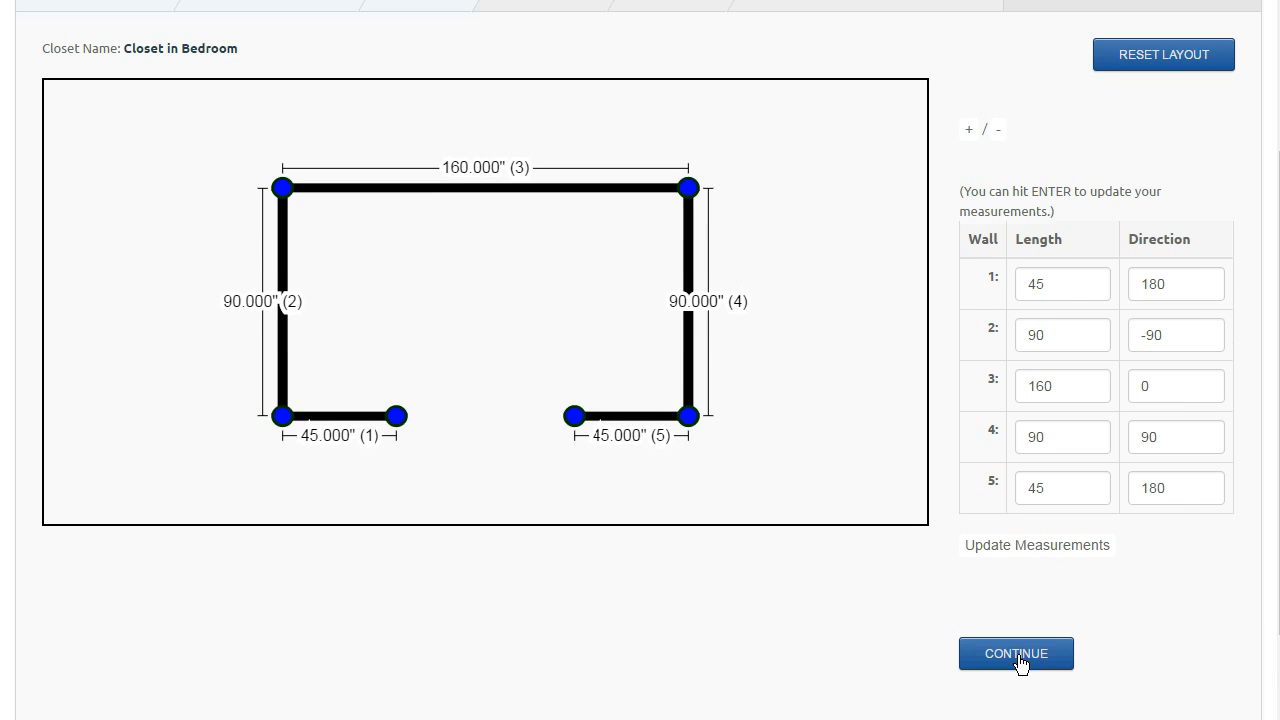
Continue to wall usage and set the 90-inch wall 2 to use All of its length
click(1016, 652)
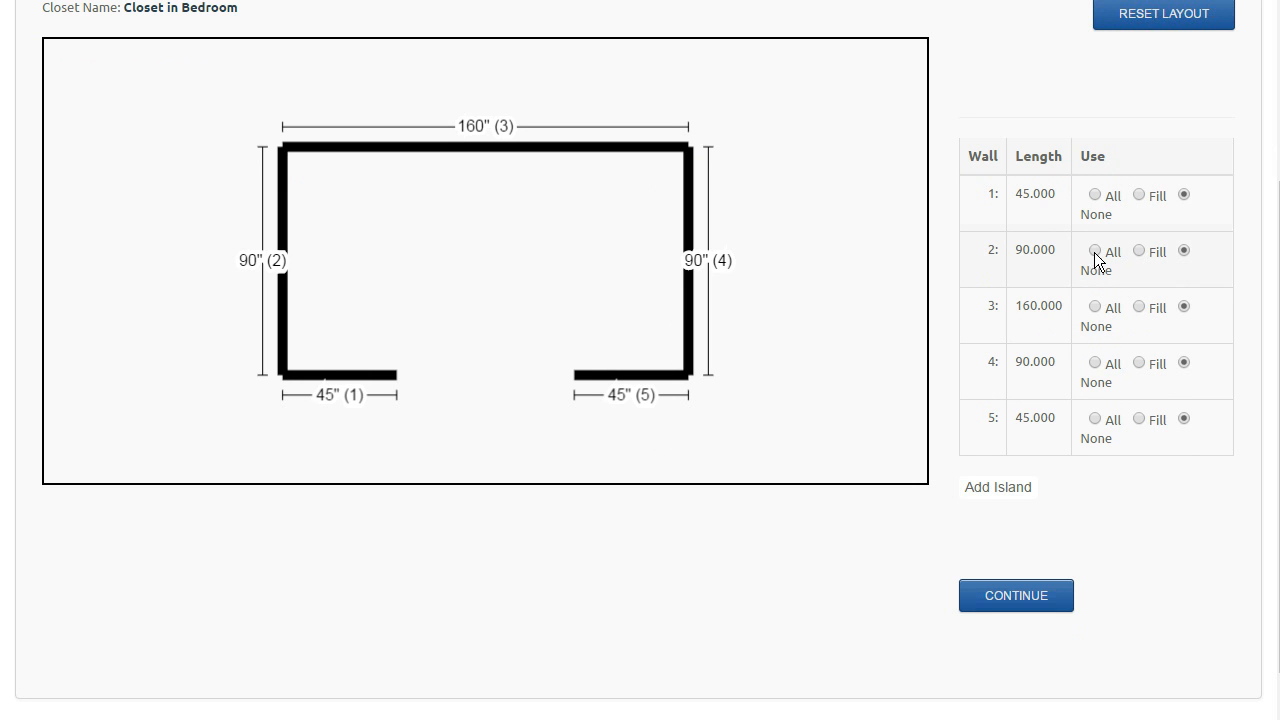
click(1094, 250)
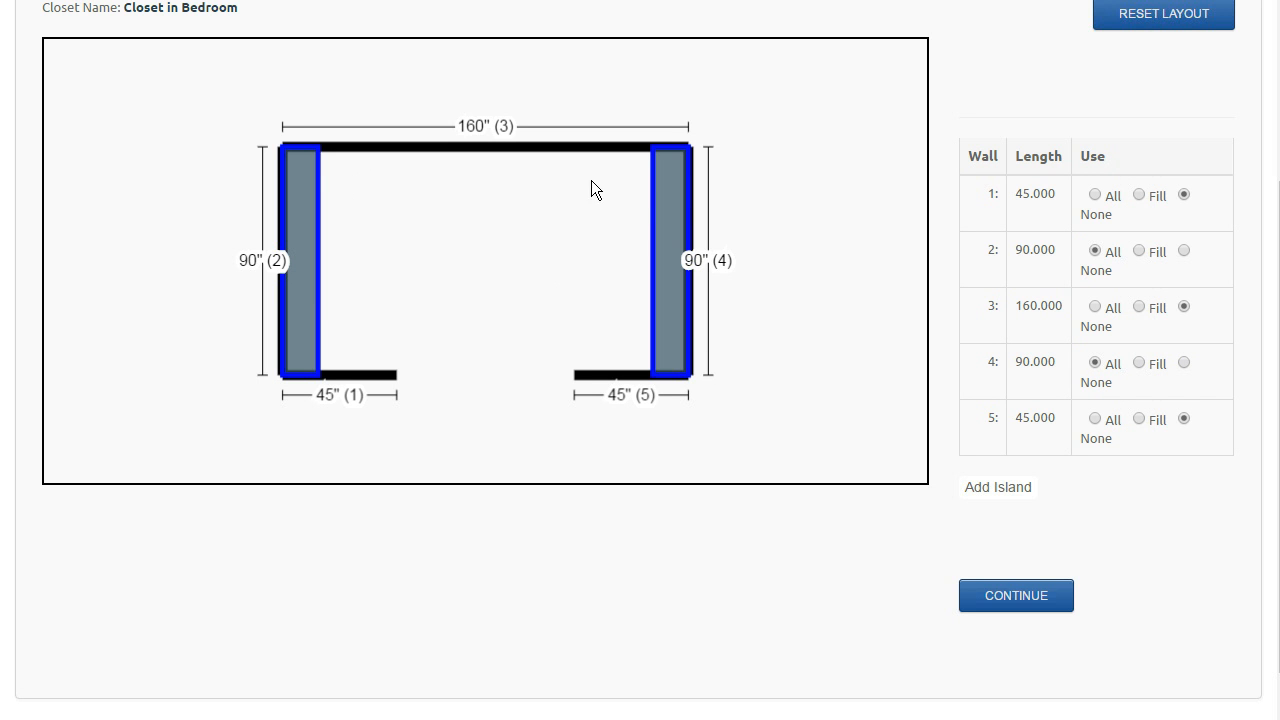
mouse_move(324, 188)
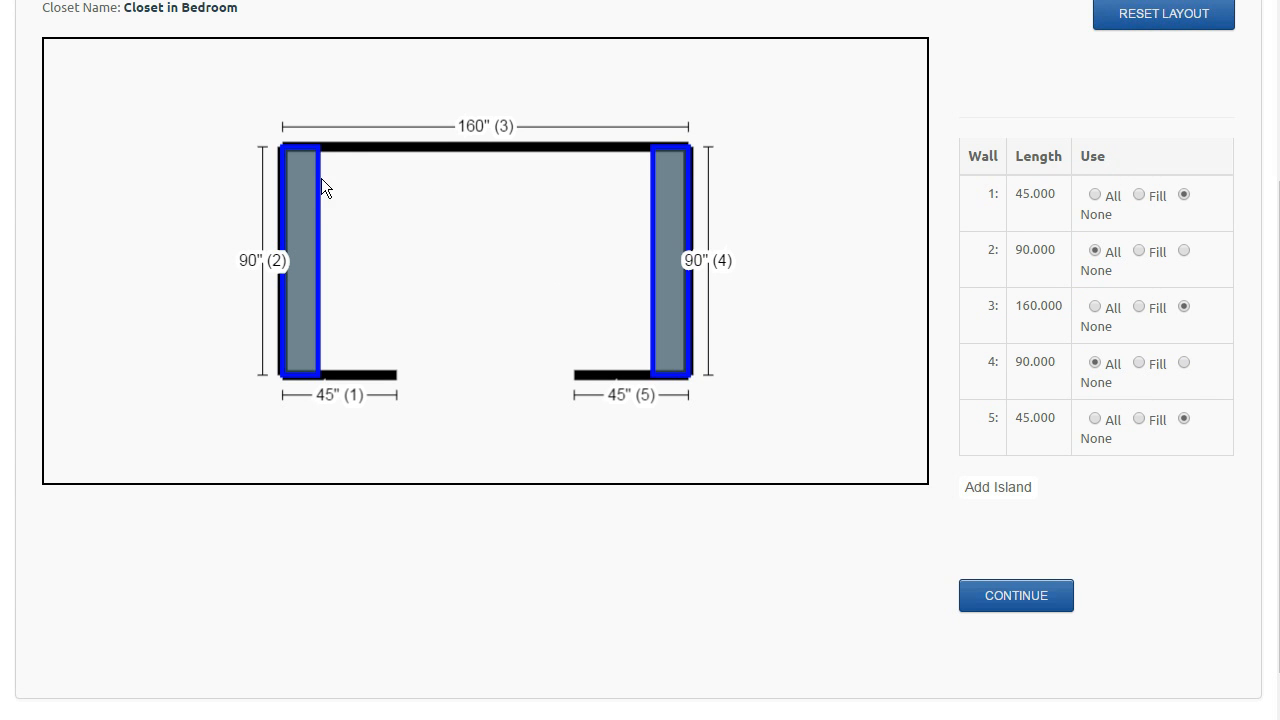
mouse_move(330, 170)
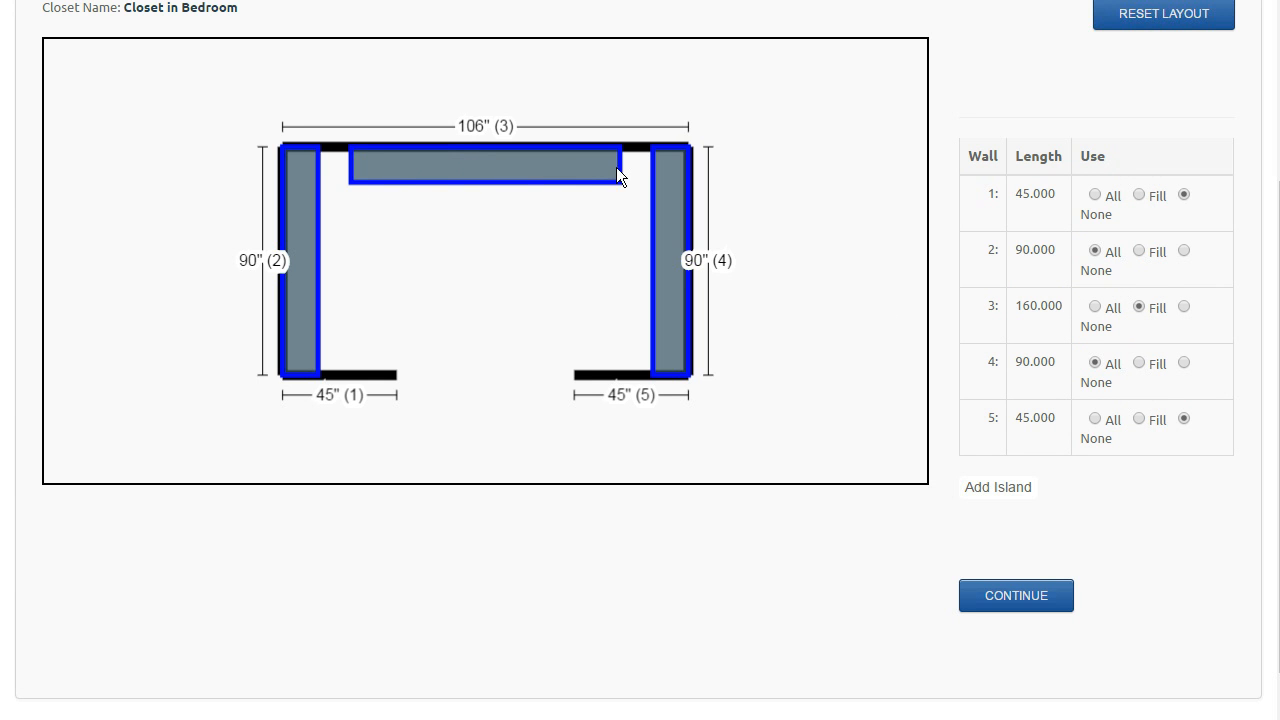
mouse_move(642, 170)
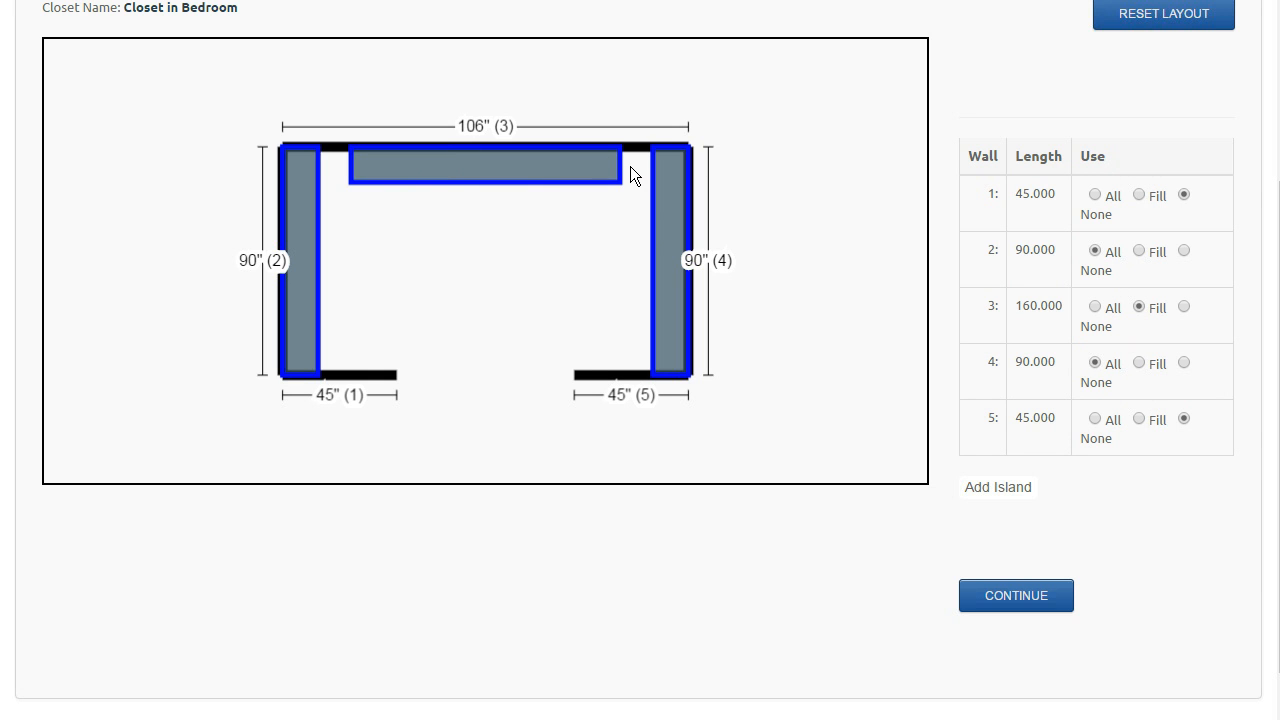
mouse_move(660, 168)
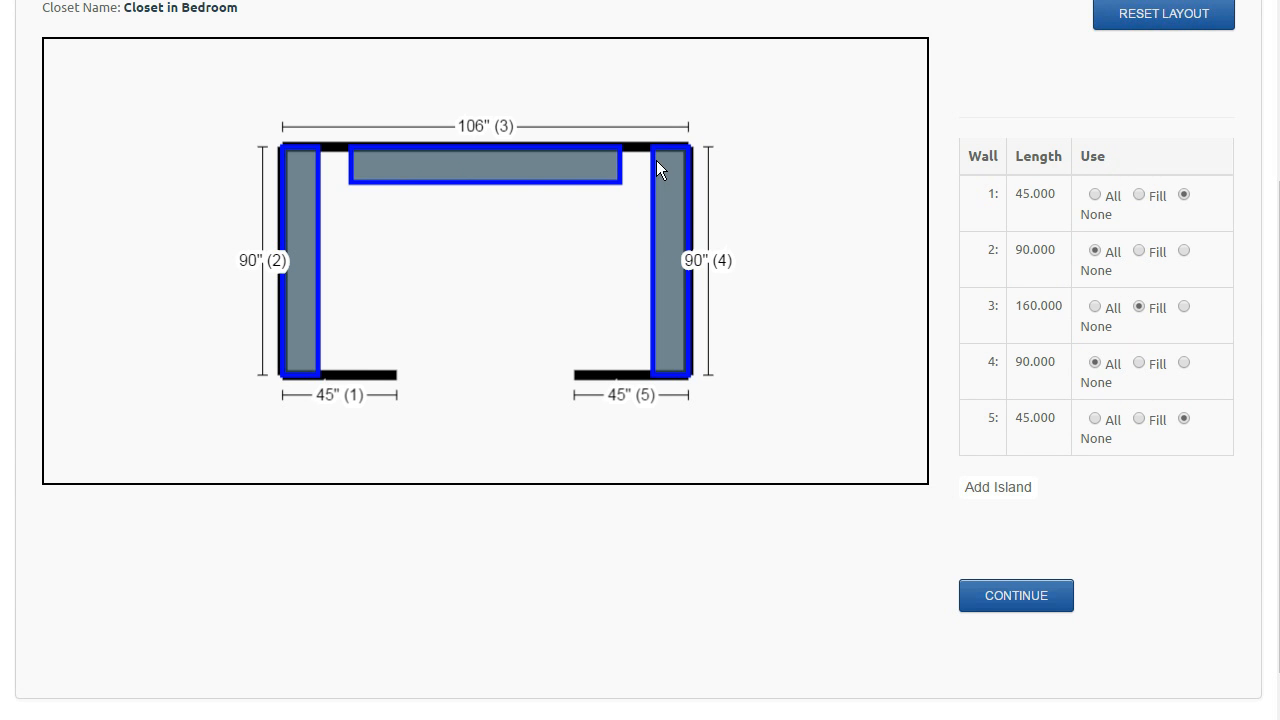